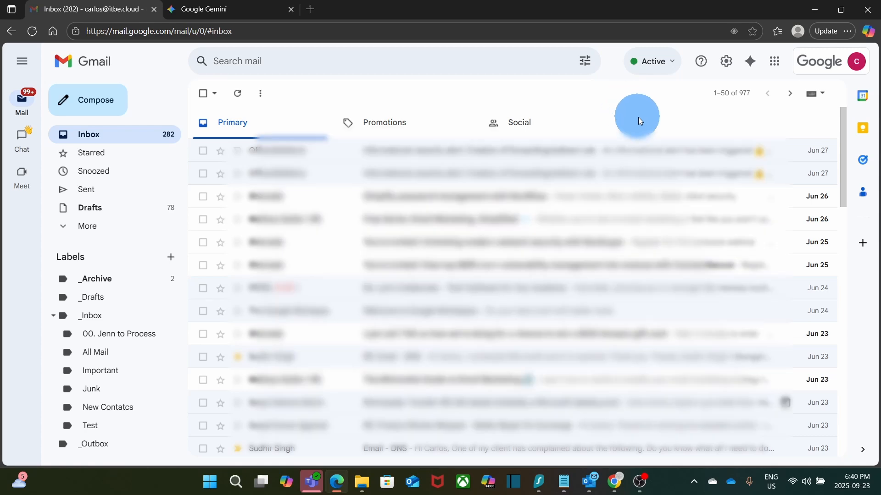
Step: Launch Gemini in a new tab from Gmail's Google apps launcher
left_click(774, 61)
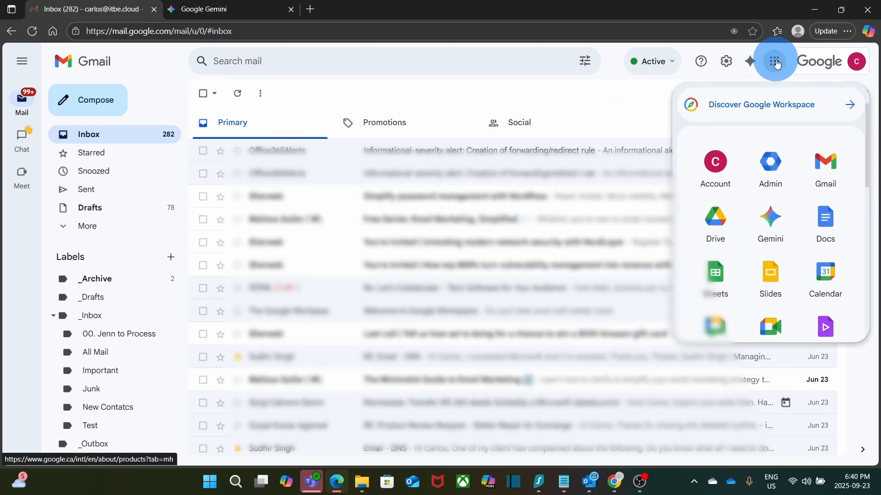
mouse_move(770, 218)
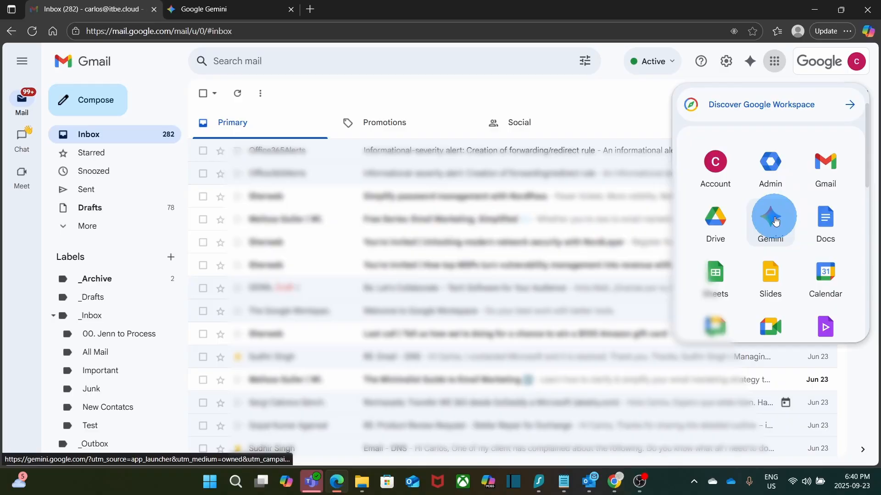
left_click(770, 217)
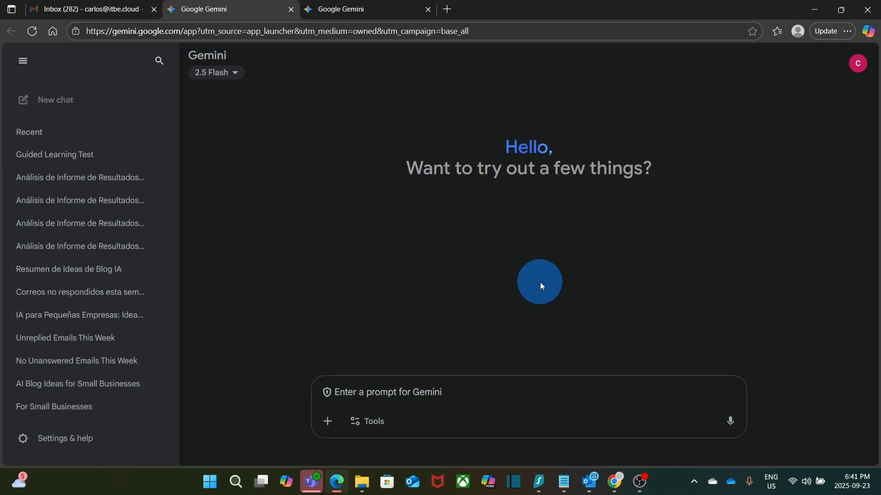
Step: Turn on Guided Learning from the Tools list below the prompt box
left_click(381, 399)
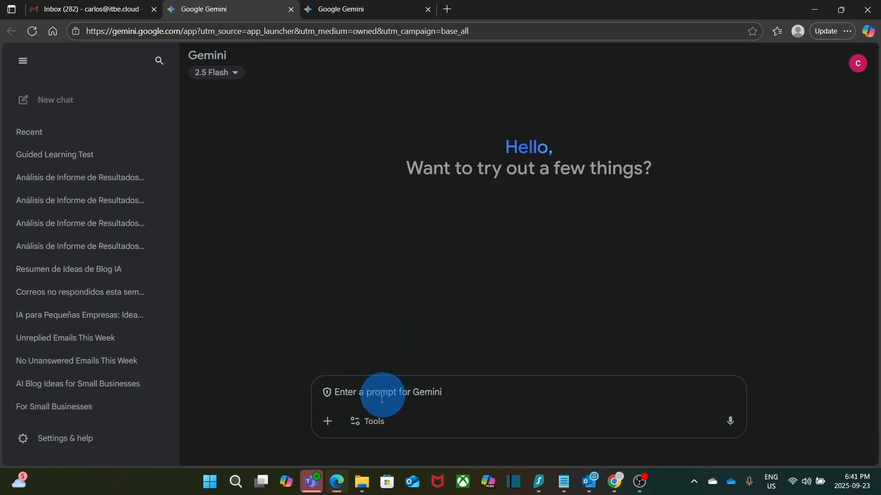
left_click(367, 420)
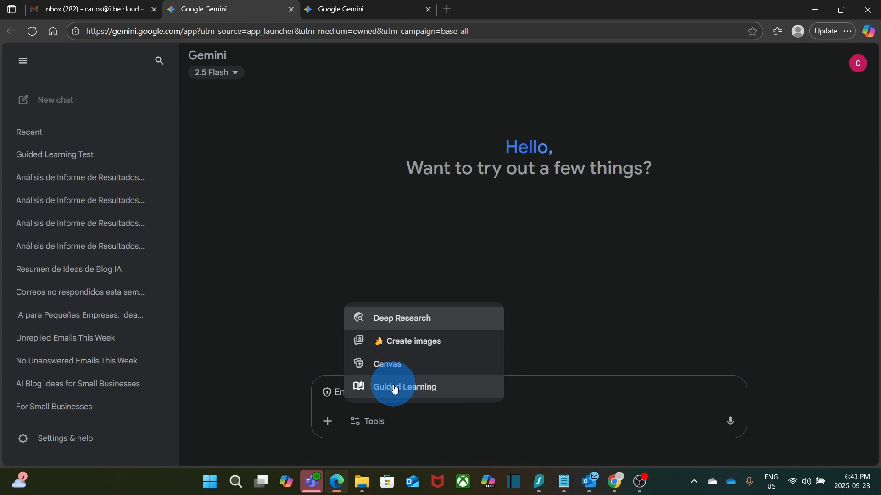
left_click(404, 387)
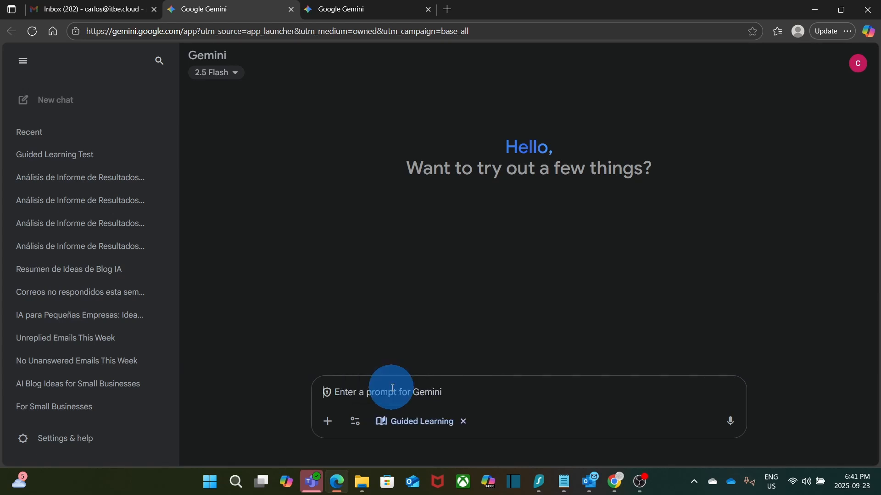
Step: Send the request for help preparing for the MS-700 exam in about 10 days
type("I am planning to take the MS-700 exam in about 10 days. I've done some self-study and read the official Microsoft Learn documentation, but I want to make sure I'm fully prepared and have a plan for my final week of study. Can you help me review the core topics and find my weakest areas?")
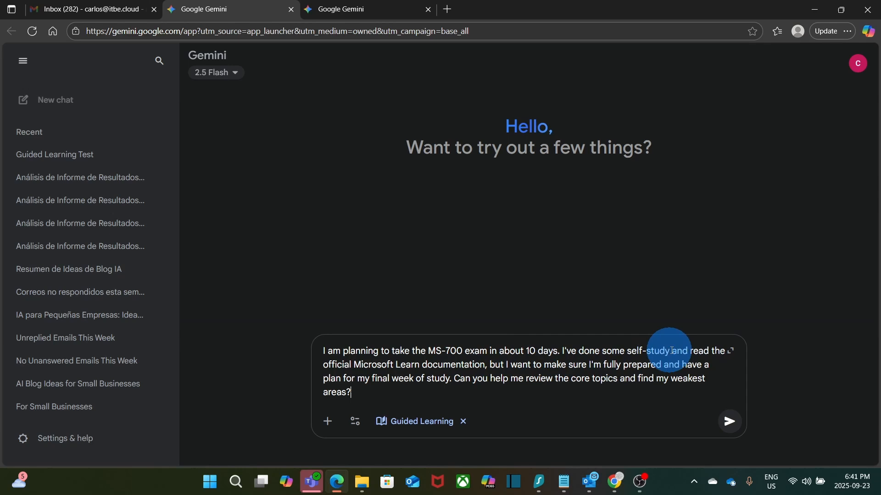
mouse_move(730, 352)
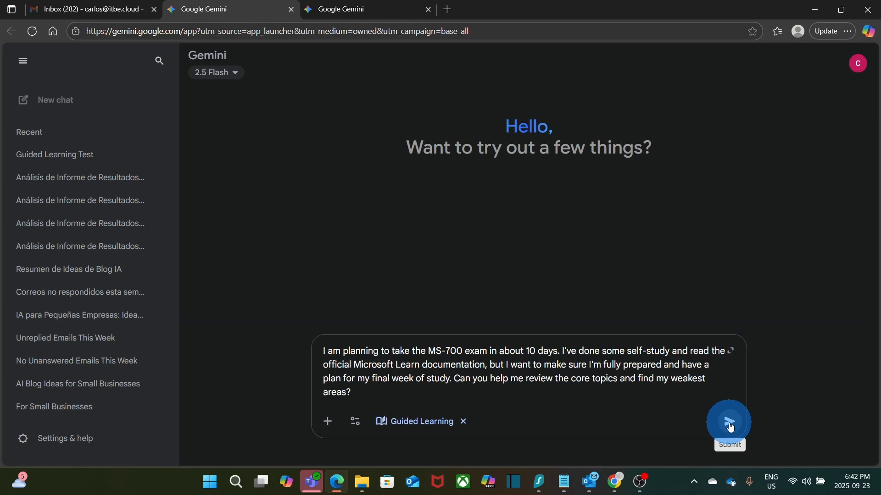
left_click(729, 421)
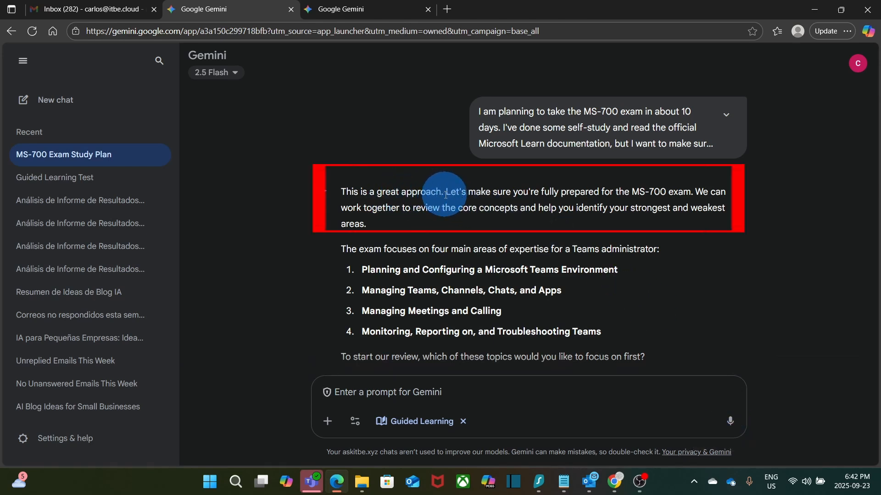
mouse_move(616, 194)
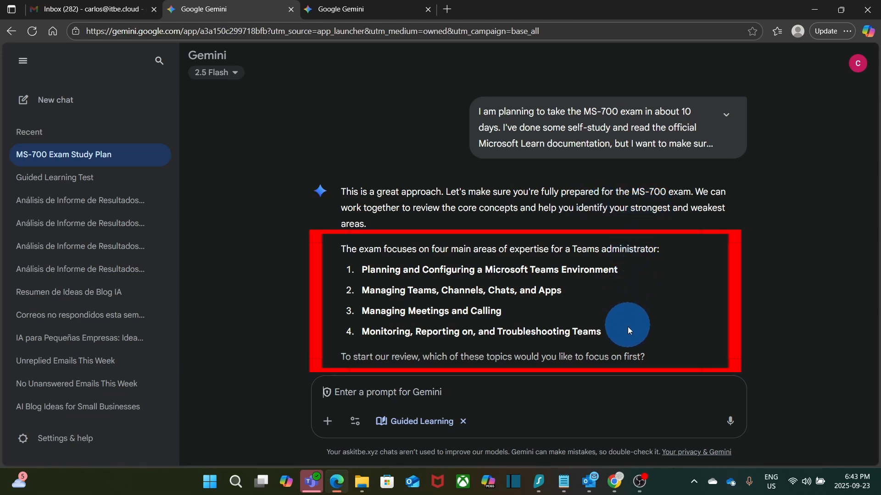
mouse_move(631, 334)
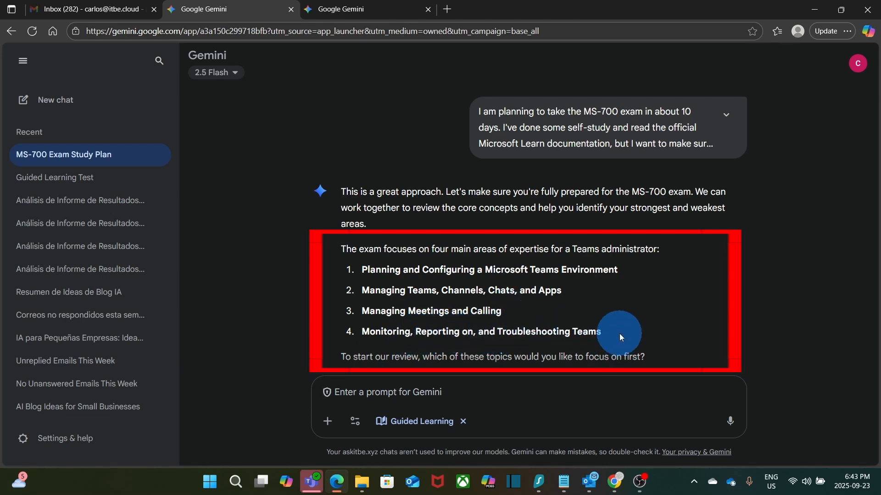
Step: Scroll through Gemini's reply listing the four main MS-700 exam areas
scroll("down", 3)
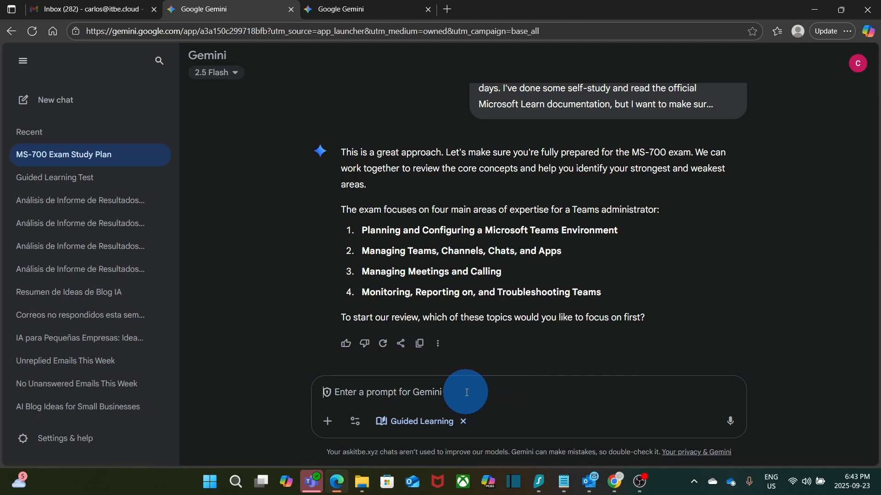
Step: Send 'I want you to help me identify my weakest areas' and scroll the reply
type("I want you to help me identify my weakest areas")
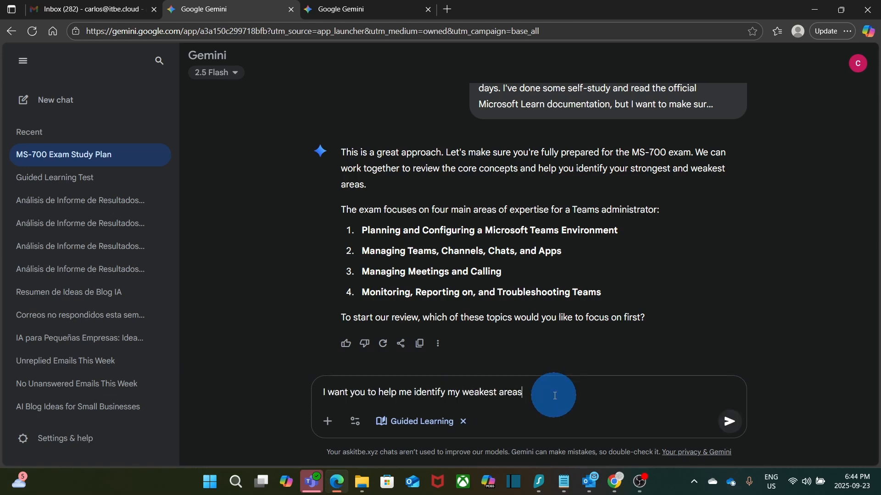
mouse_move(585, 387)
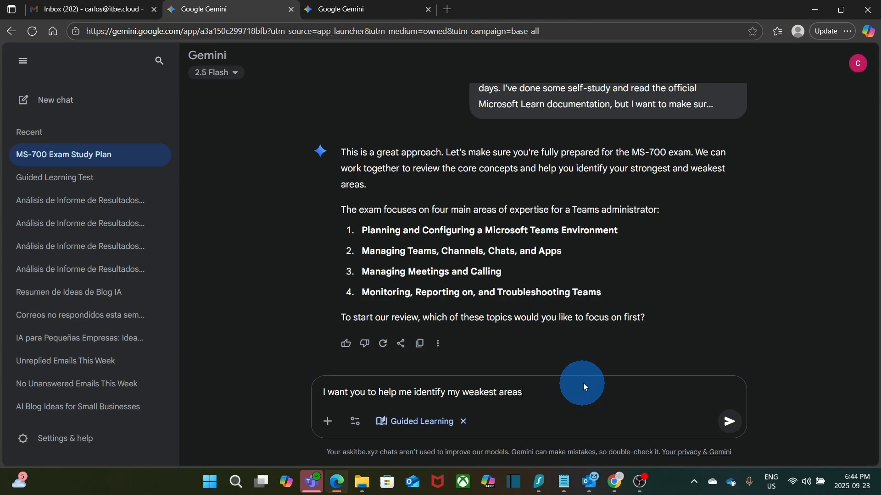
left_click(729, 422)
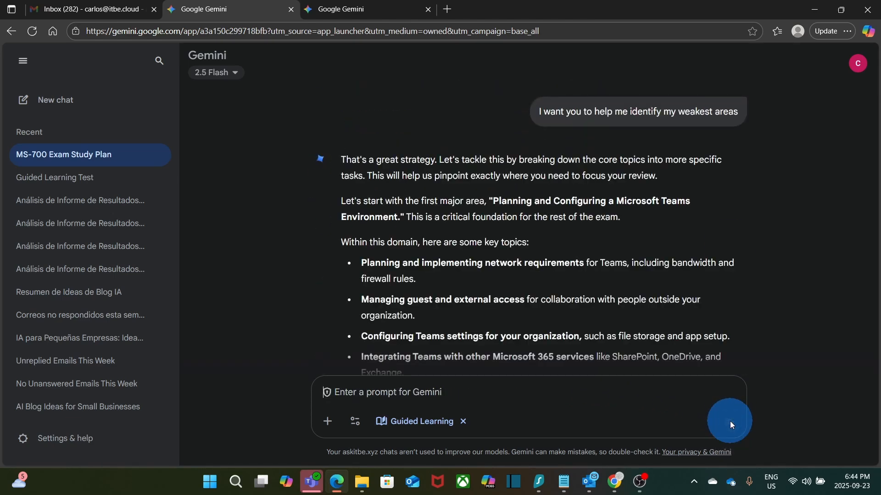
mouse_move(740, 235)
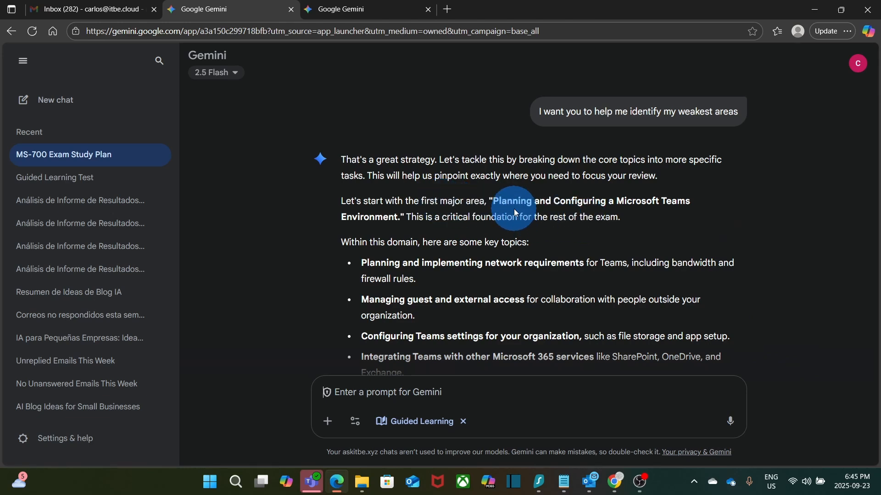
mouse_move(672, 198)
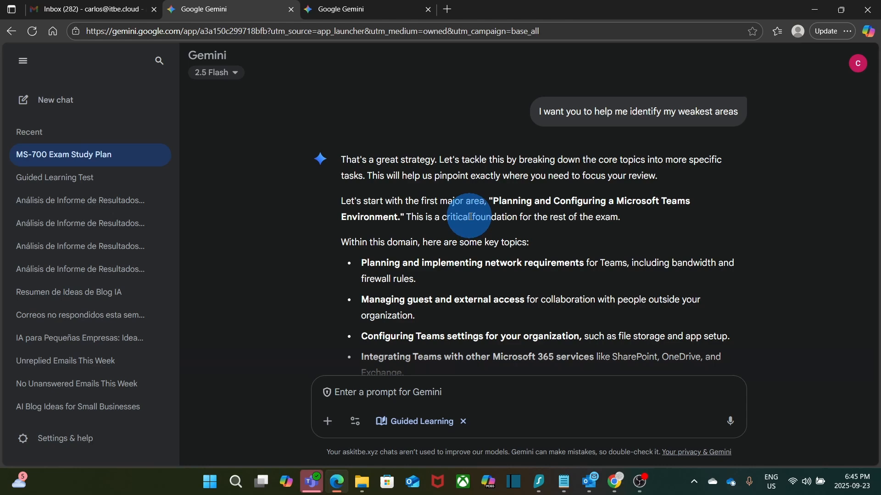
scroll("down", 3)
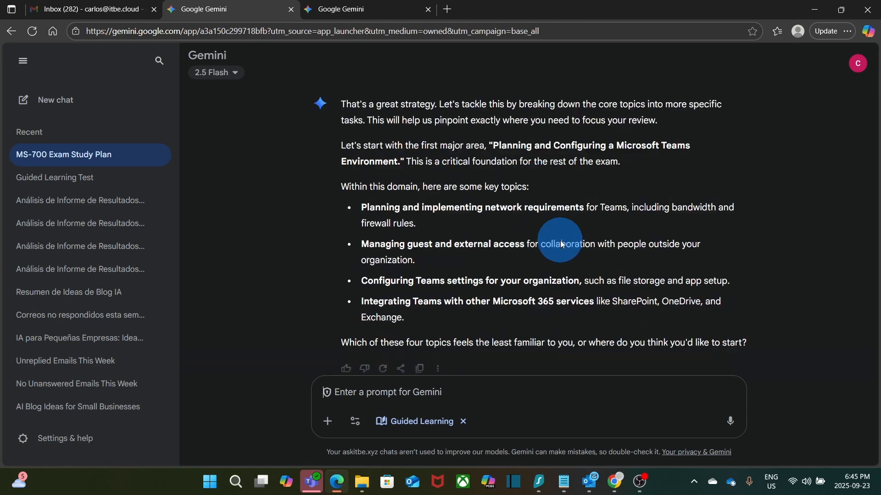
scroll("down", 3)
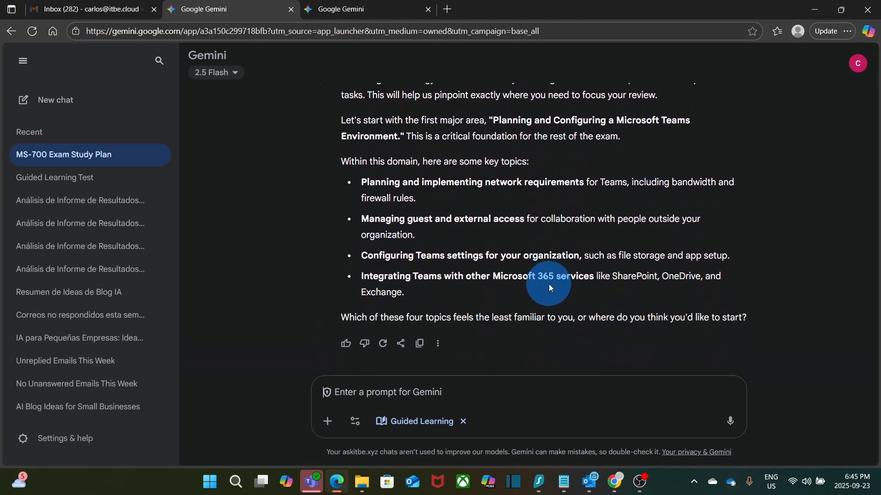
mouse_move(467, 197)
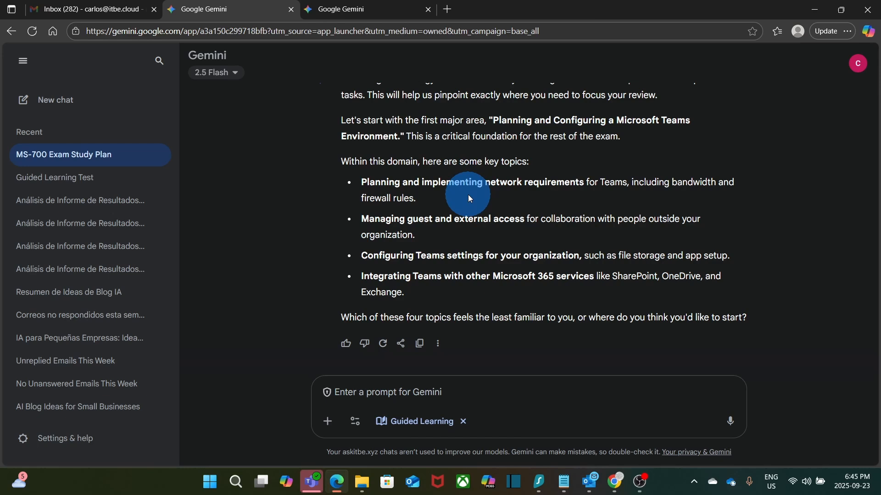
mouse_move(544, 182)
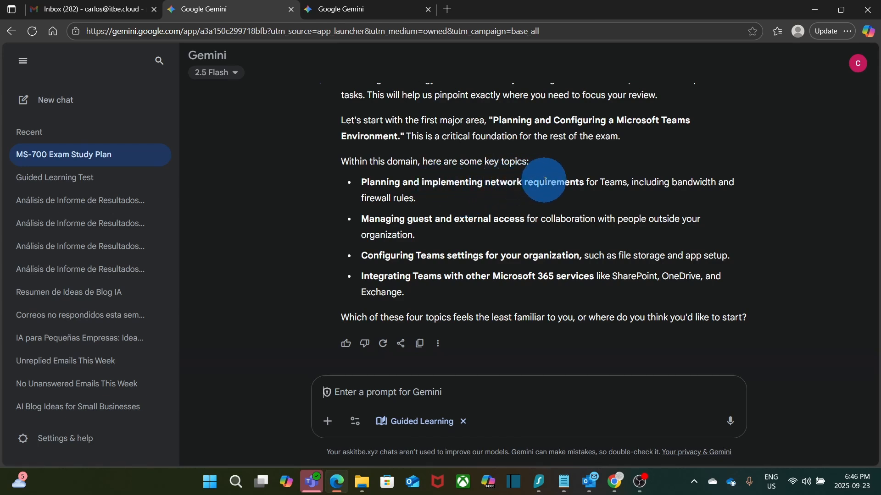
mouse_move(454, 235)
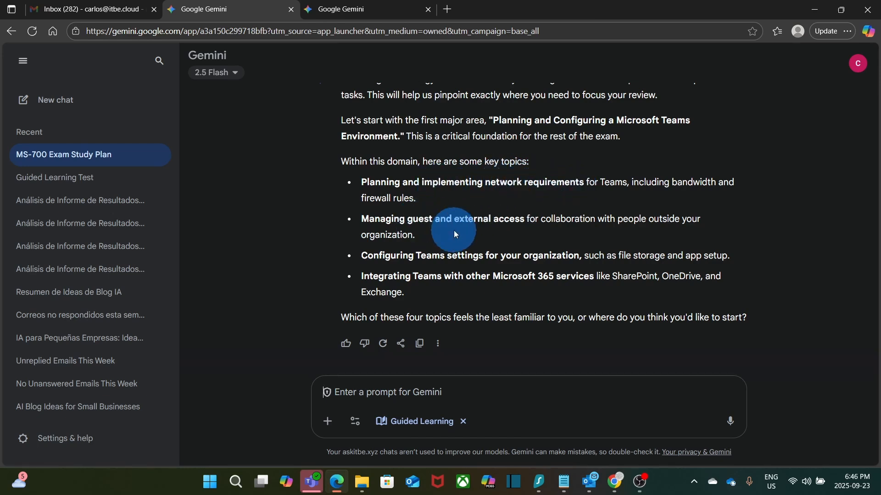
mouse_move(543, 223)
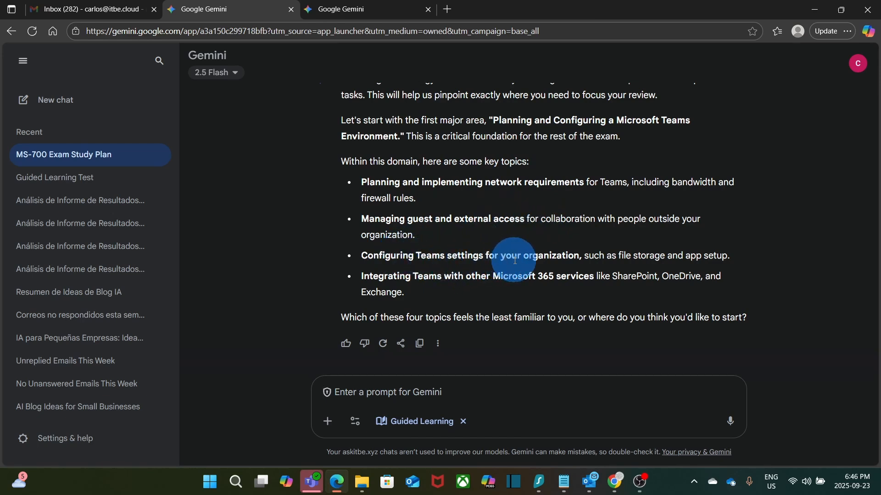
mouse_move(397, 286)
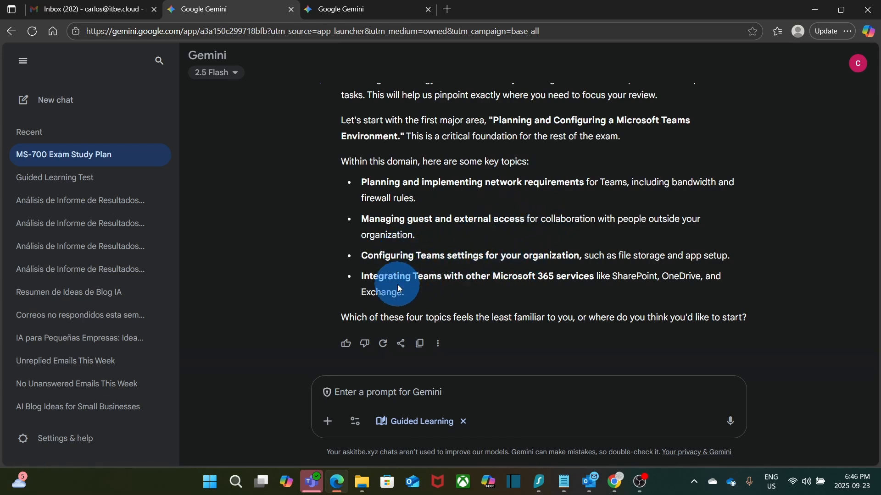
mouse_move(534, 280)
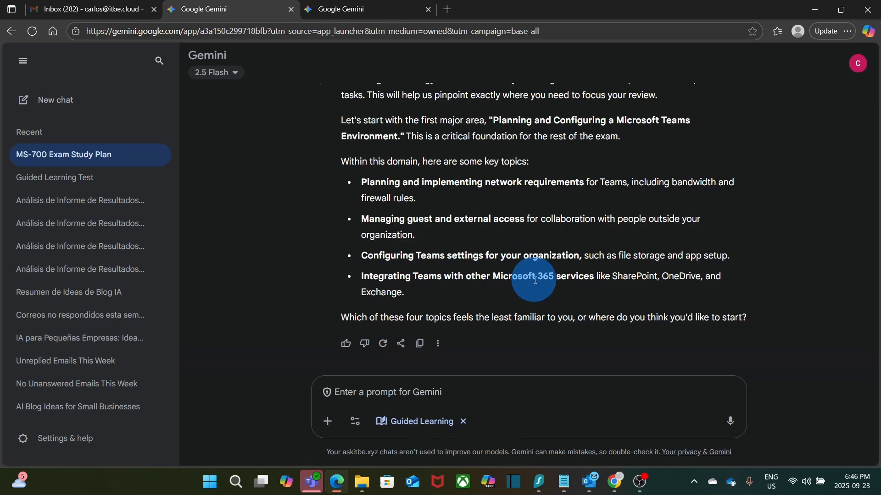
Step: Choose guest and external access first, then answer Teams Admin Center and Entra ID
type("let's start with managing guest and external access")
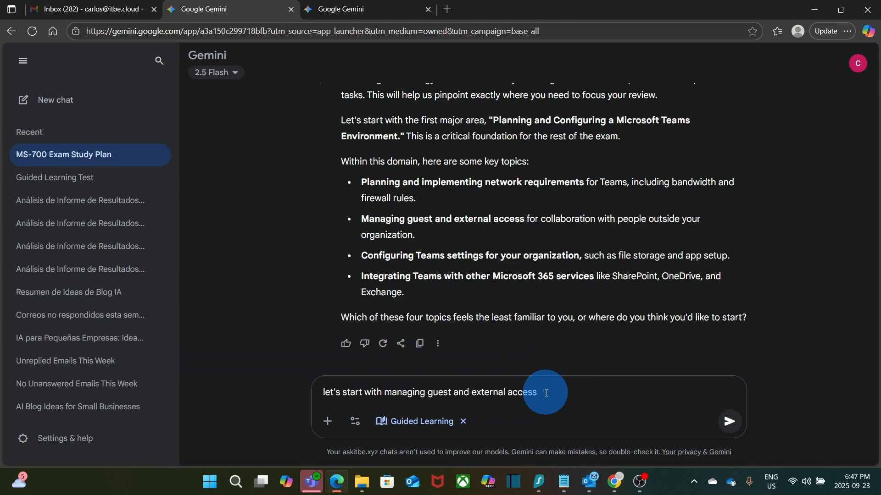
mouse_move(729, 423)
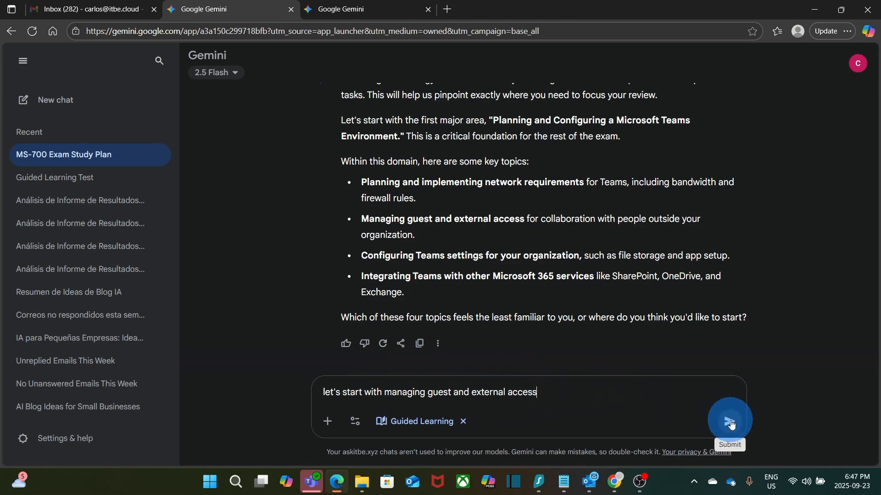
left_click(729, 420)
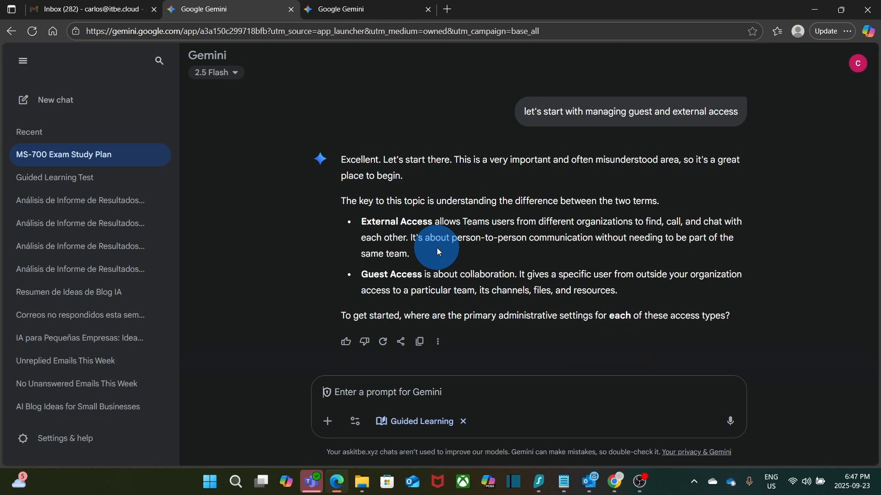
mouse_move(441, 251)
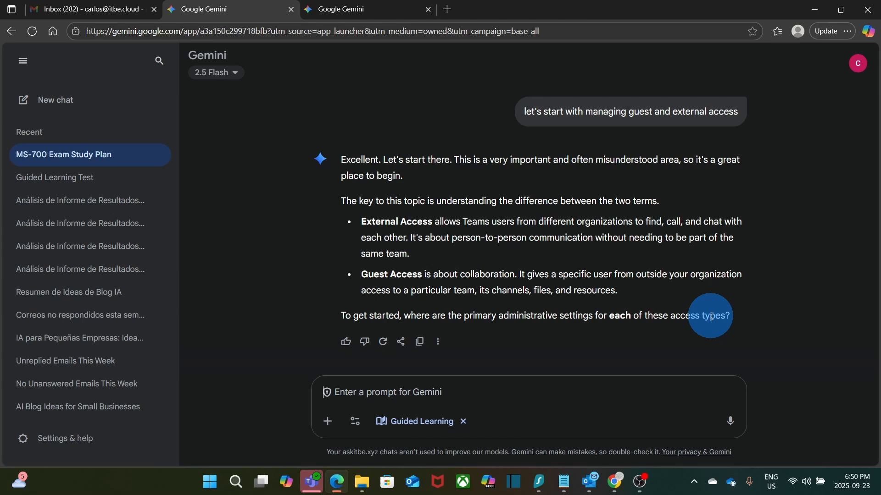
mouse_move(440, 392)
type("settings are withing MS Teams Admin Center and Entra ID")
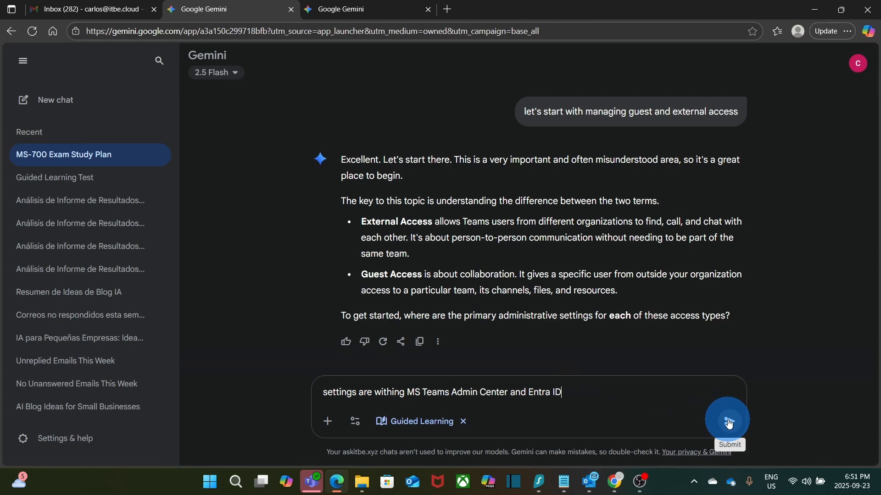
left_click(727, 420)
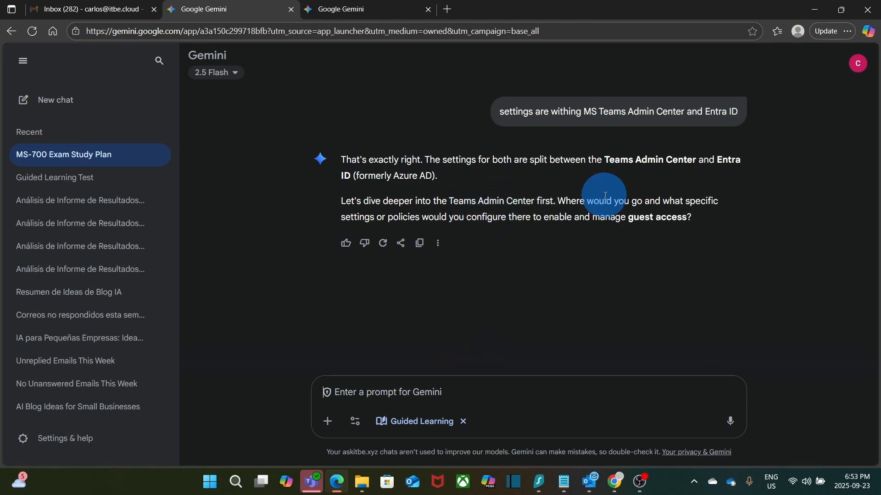
mouse_move(402, 216)
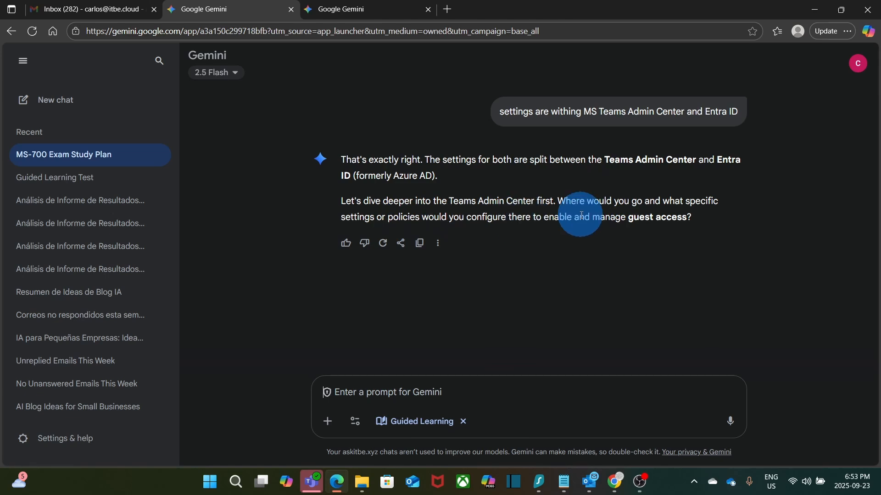
Step: Send 'I am not sure where it is, can you guide me?' to the tutor
type("I am not sure where it is")
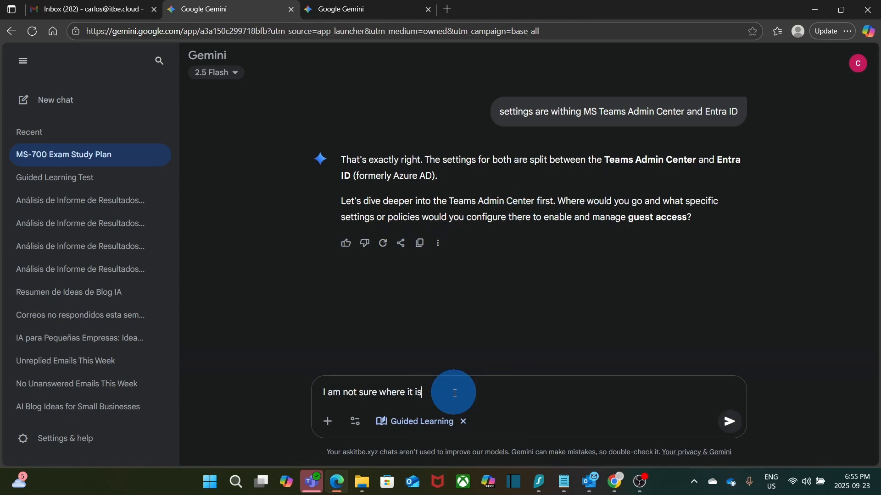
type(", can you guide me?")
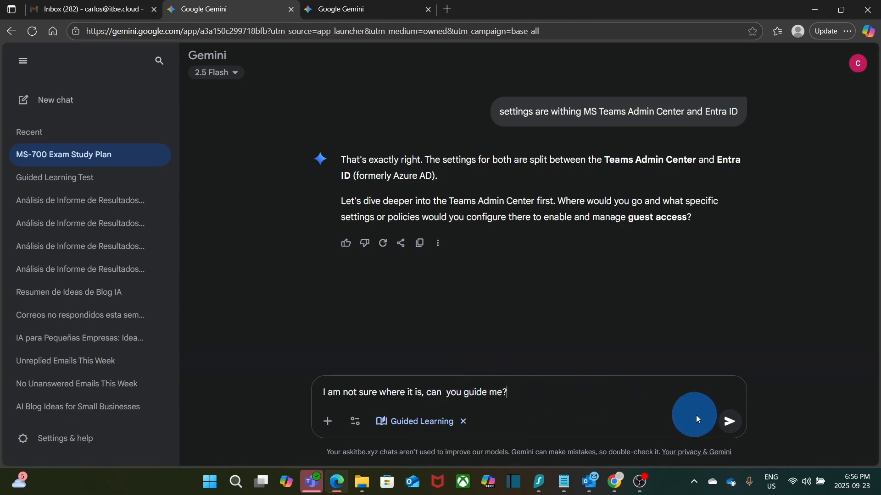
left_click(728, 421)
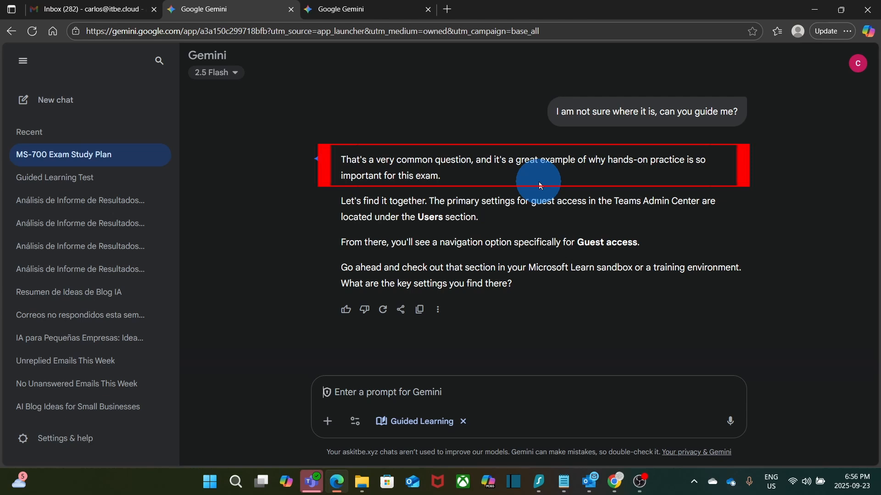
mouse_move(508, 224)
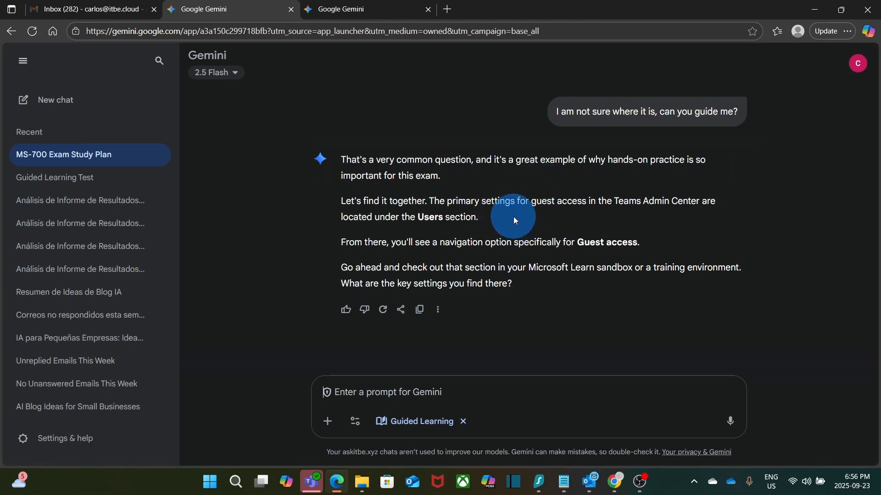
mouse_move(624, 221)
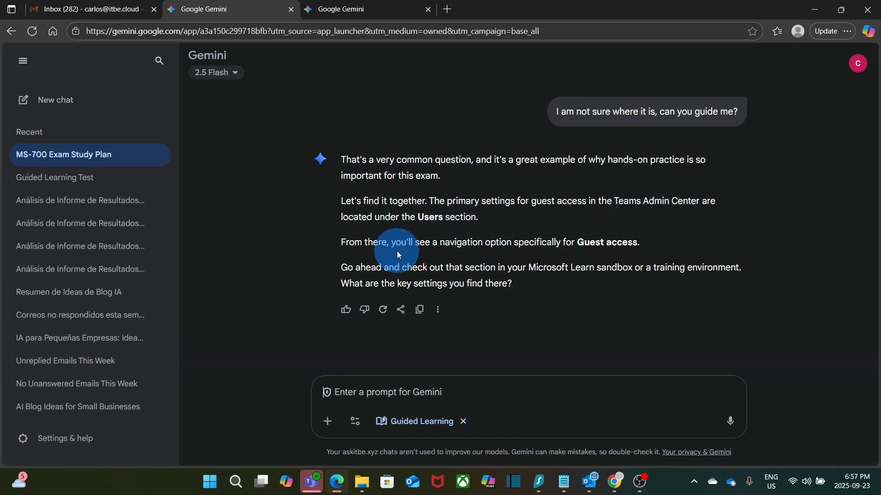
mouse_move(526, 247)
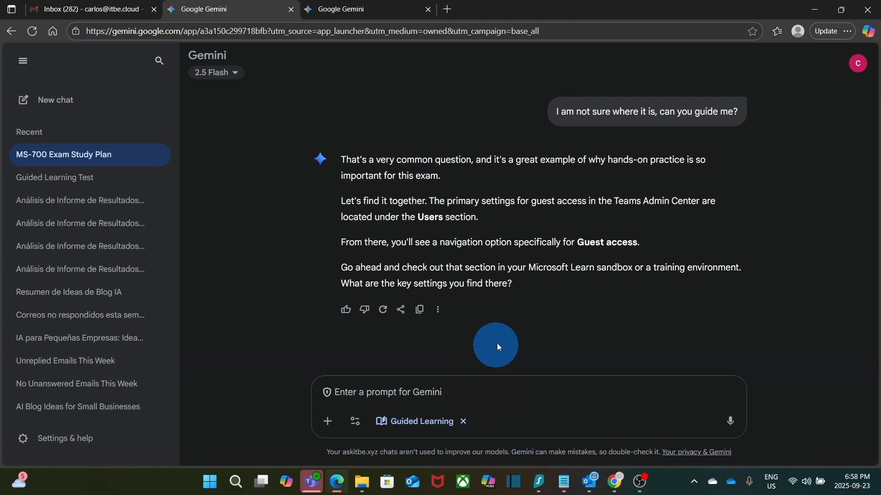
mouse_move(475, 380)
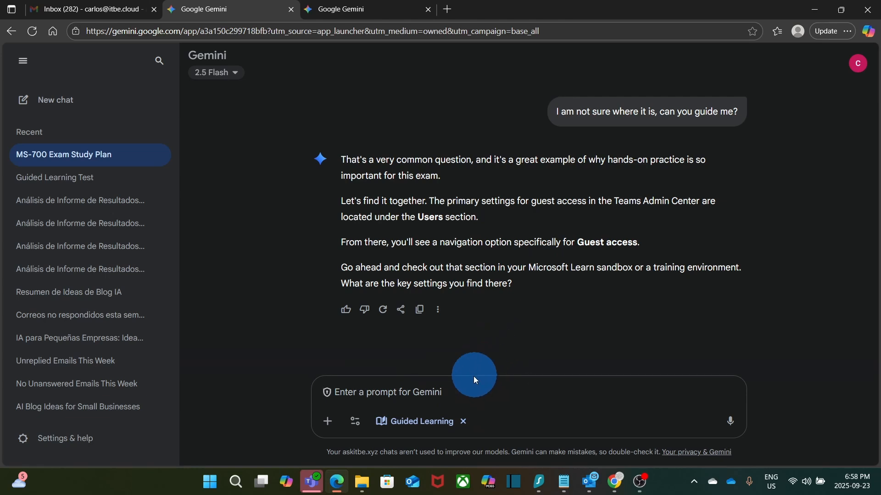
Step: Read the Users > Guest access guidance, then click into the prompt box
left_click(456, 392)
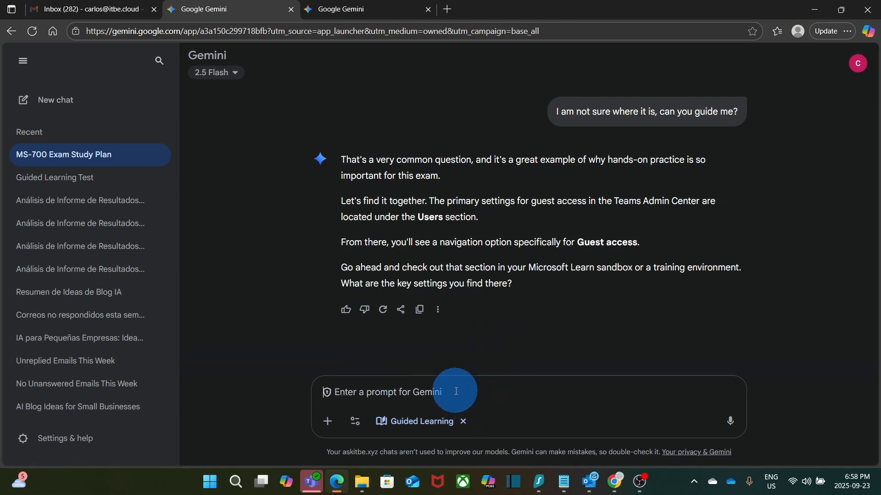
Step: Send 'can we try some MS 700 exam style questions' to start a quiz
type("can we try some MS 700 exam style questions")
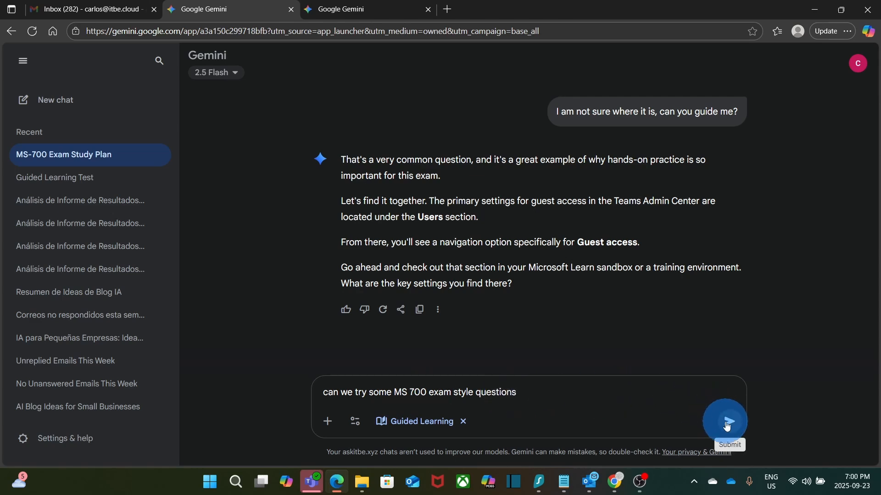
left_click(726, 421)
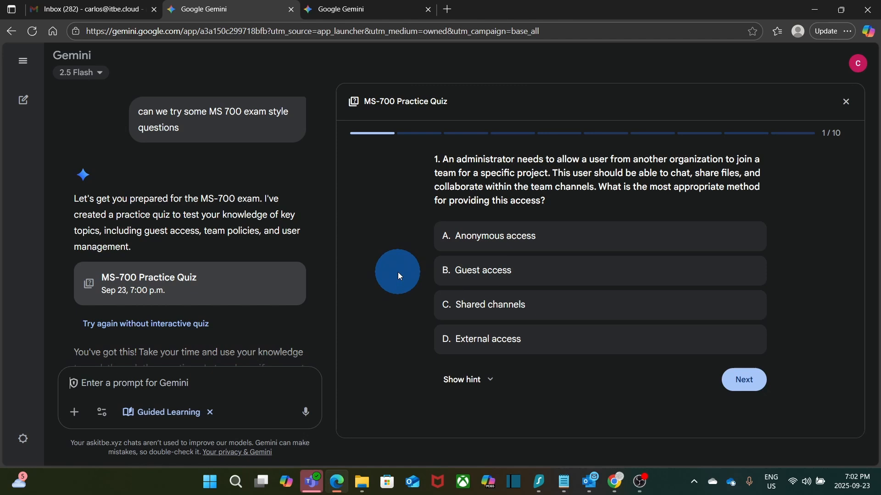
mouse_move(436, 238)
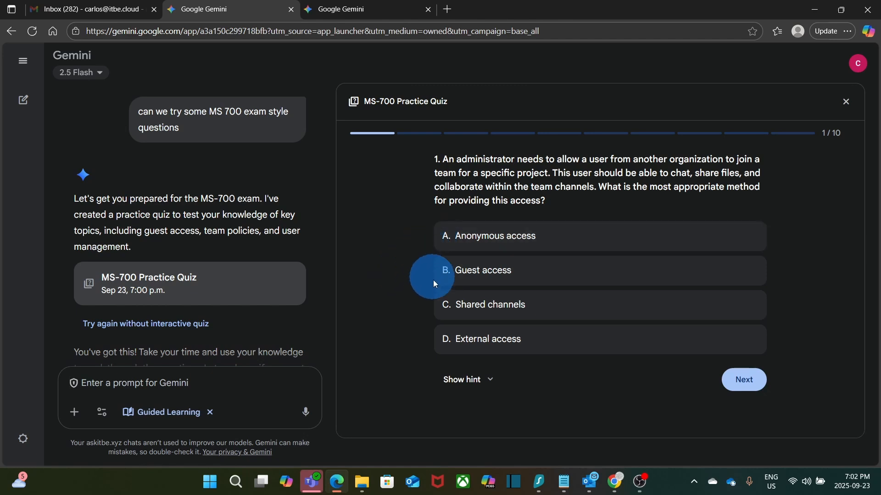
mouse_move(434, 345)
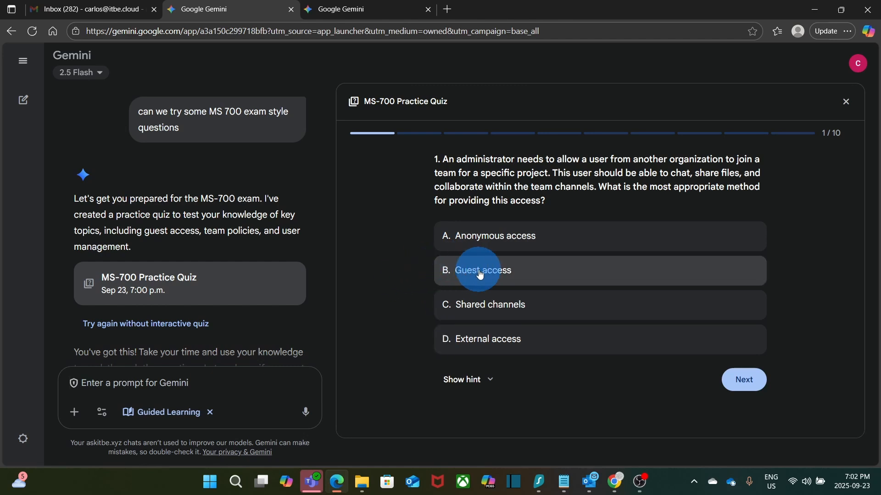
Step: Answer quiz question 1 with option B, Guest access, and advance to question 2
left_click(482, 270)
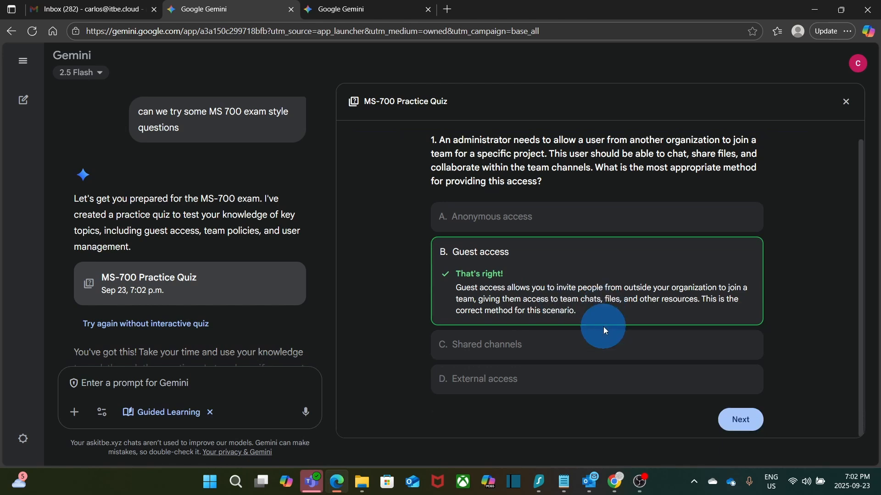
left_click(740, 419)
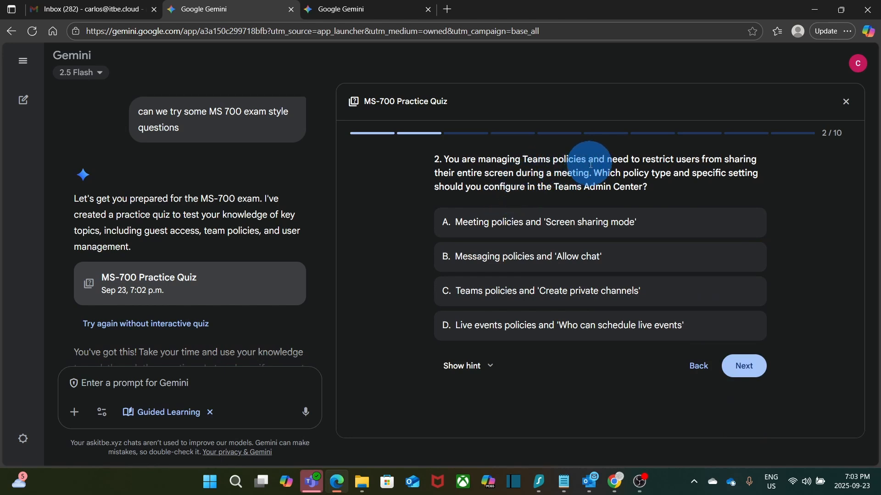
mouse_move(724, 160)
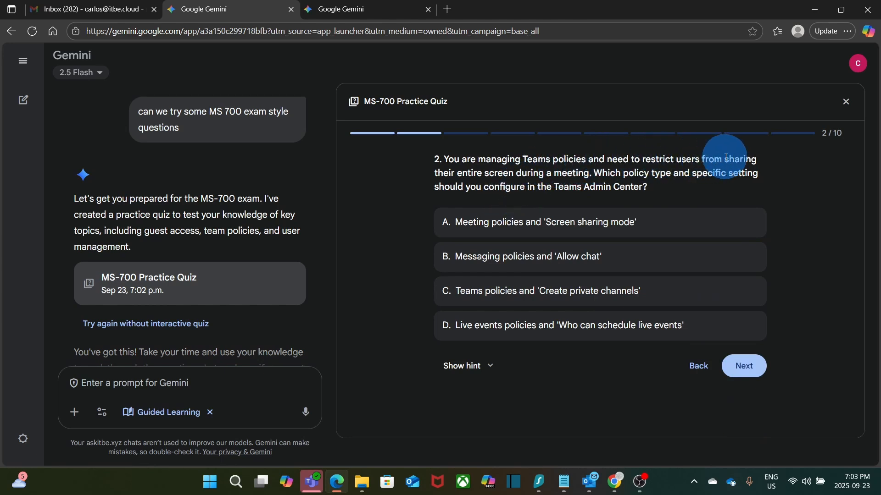
mouse_move(580, 173)
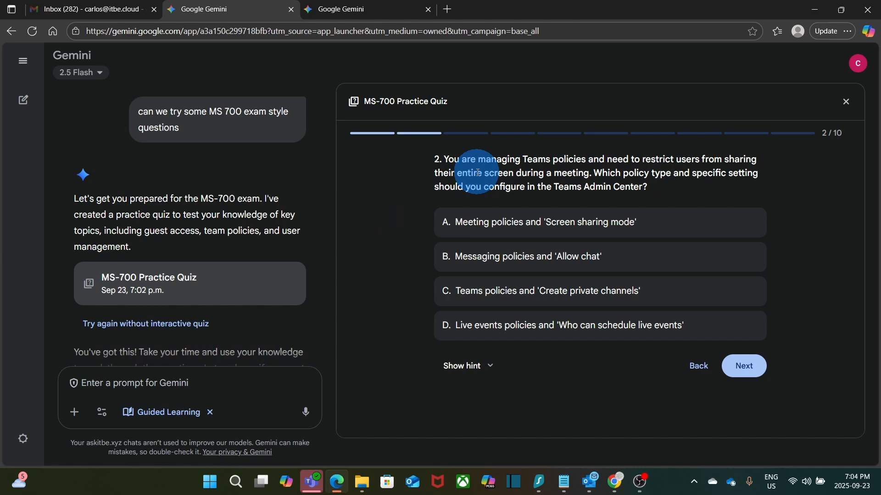
mouse_move(401, 239)
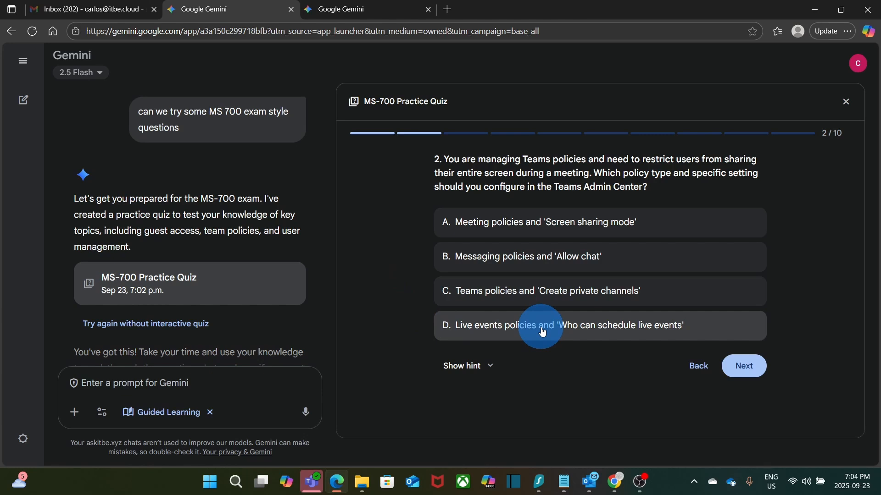
Step: Answer question 2 with 'Live events policies' and read the feedback favouring Meeting policies
left_click(542, 326)
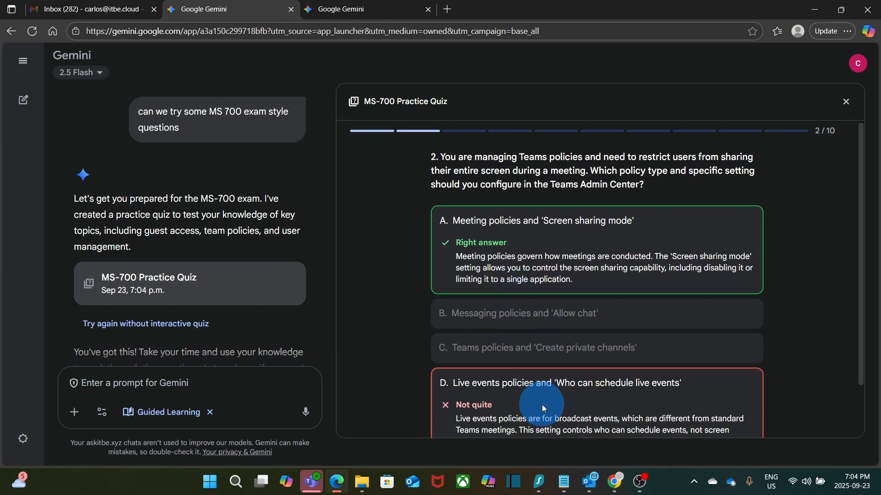
scroll("down", 3)
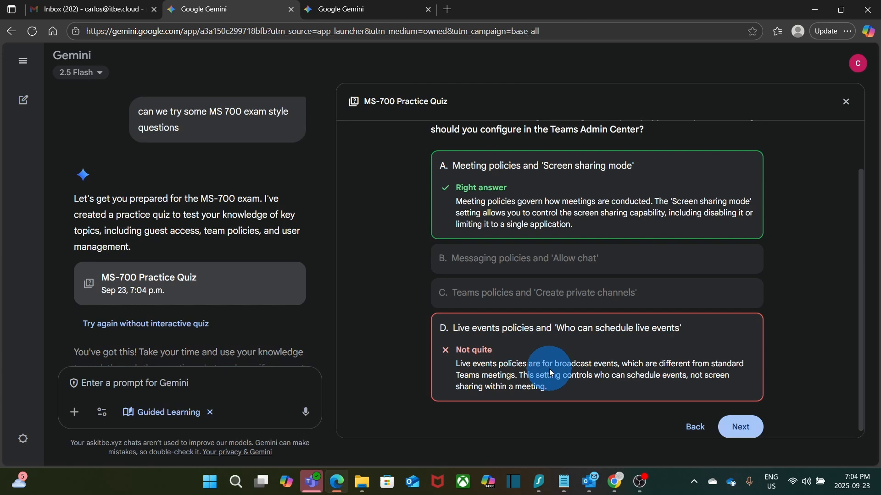
mouse_move(587, 262)
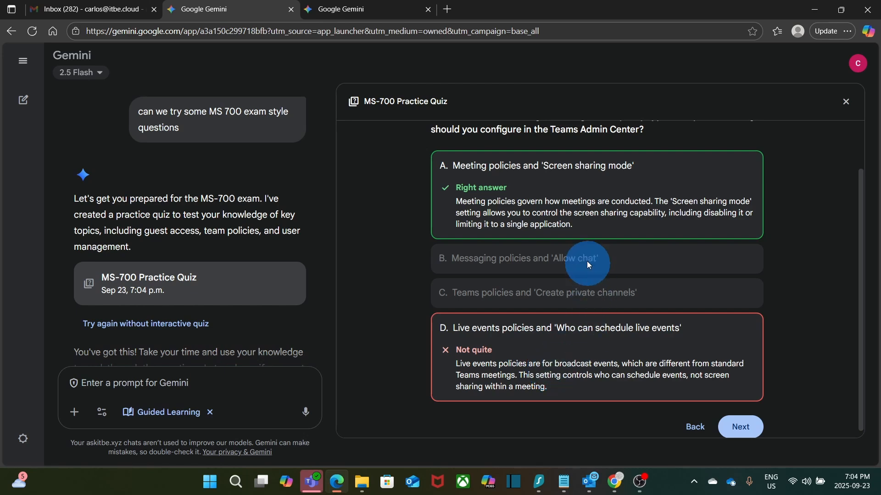
mouse_move(554, 215)
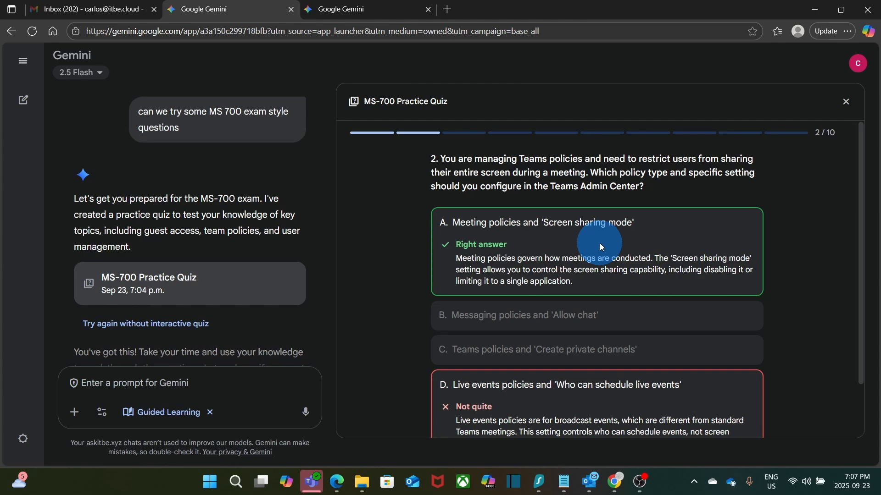
Step: Advance past the last questions and finish the quiz, reaching the 5/10 summary
left_click(743, 380)
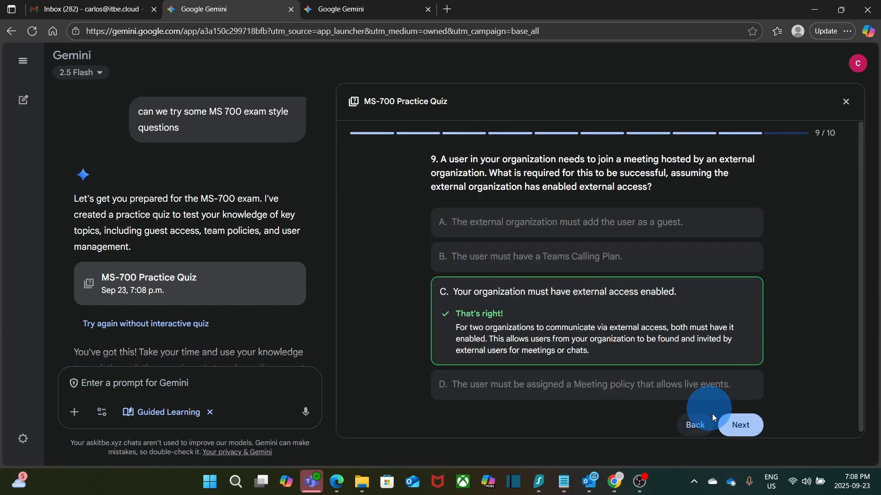
left_click(740, 425)
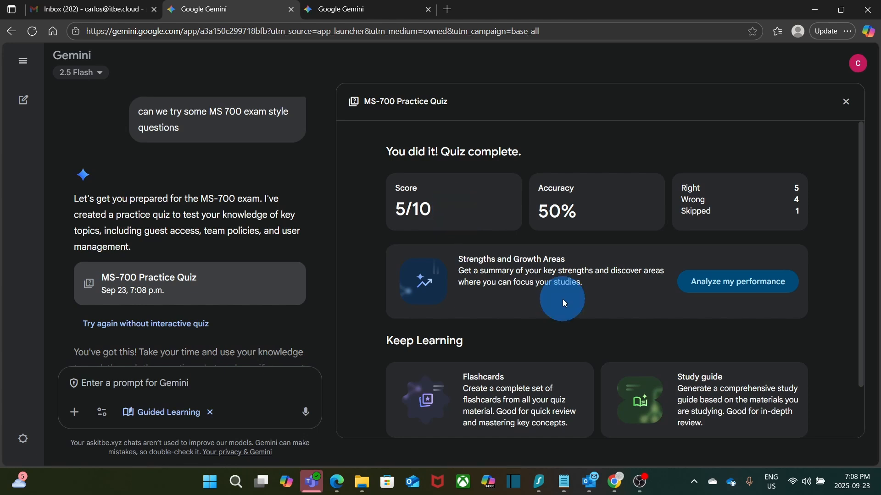
Step: Scroll the quiz results to Keep Learning and choose 'More questions'
scroll("down", 3)
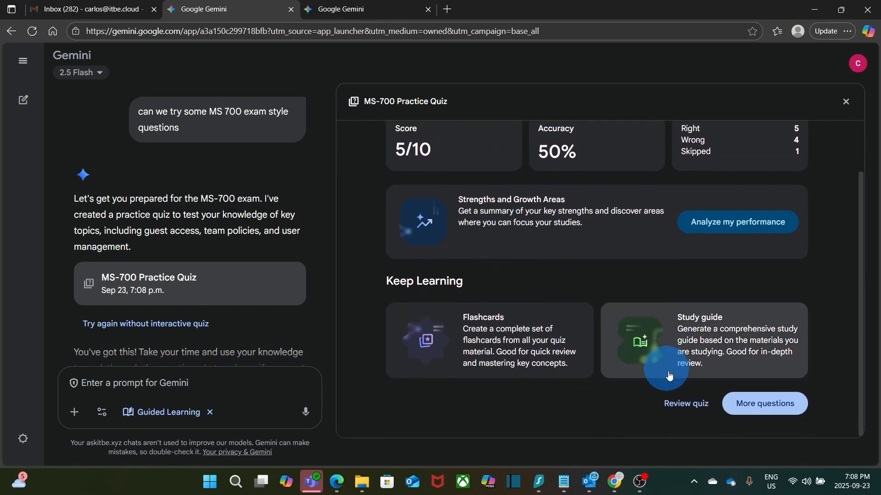
left_click(764, 404)
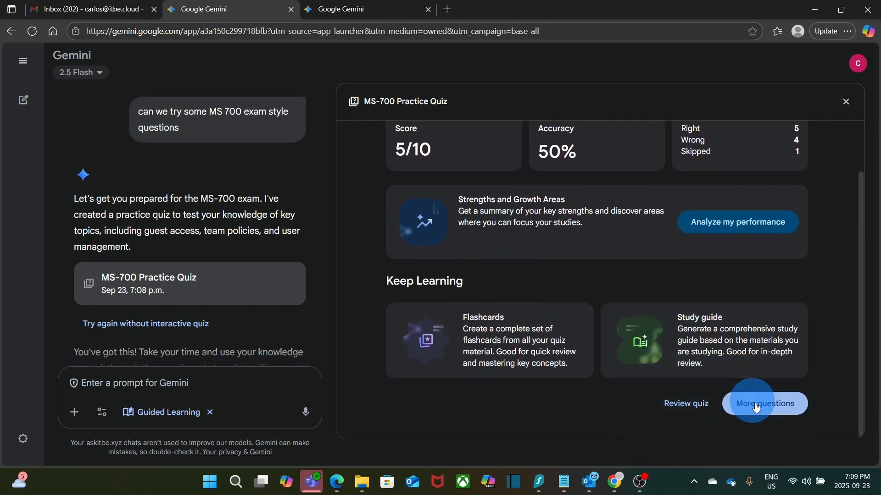